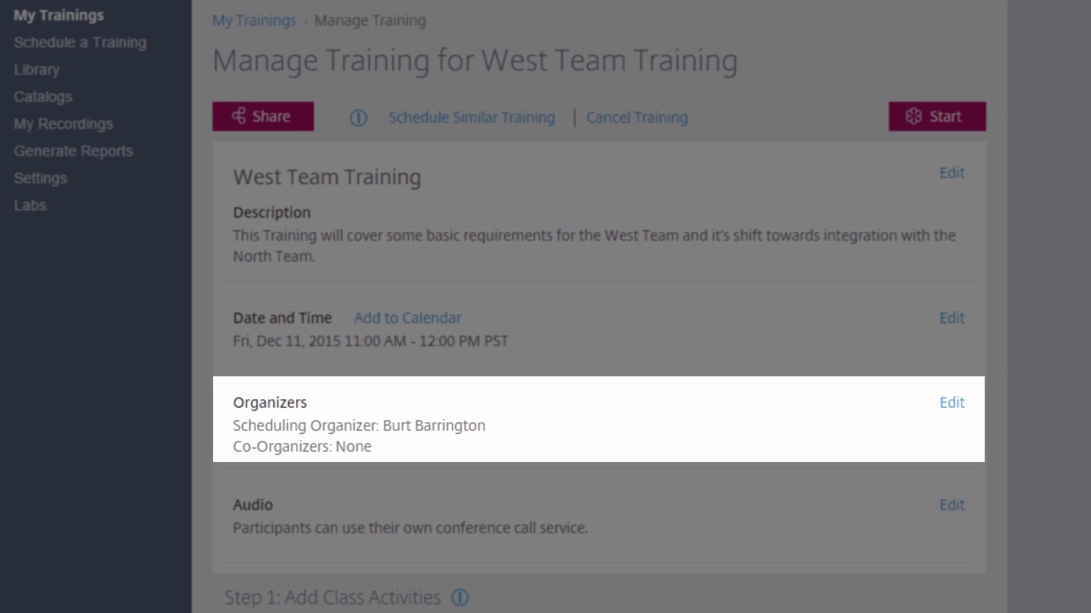
Step: Open the co-organizers page for West Team Training from the Organizers section
click(951, 403)
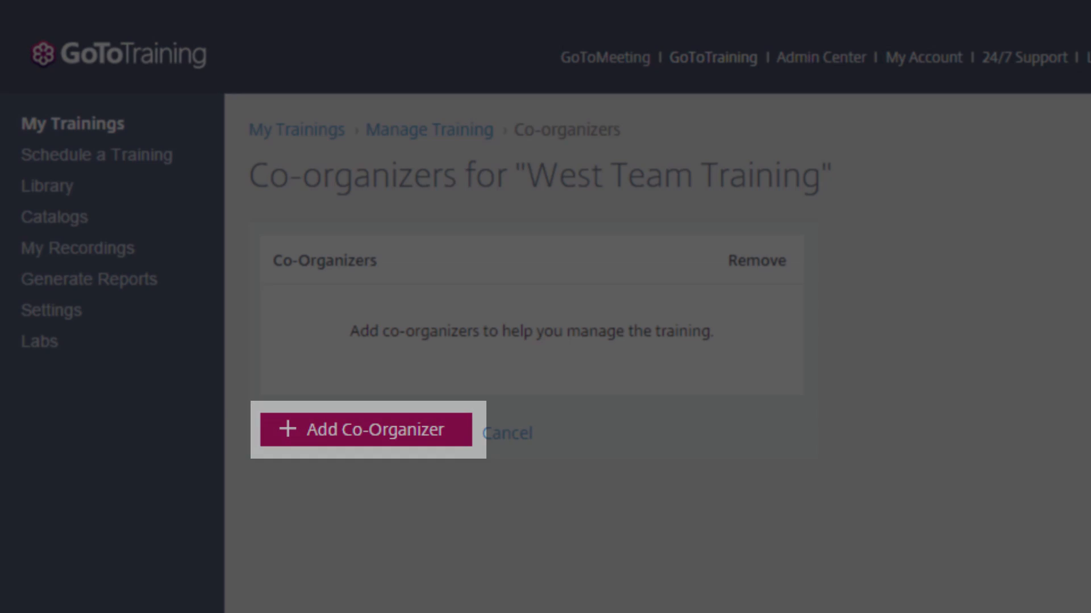
Step: Show the list of available organizers and review a user's organizer role settings
click(367, 430)
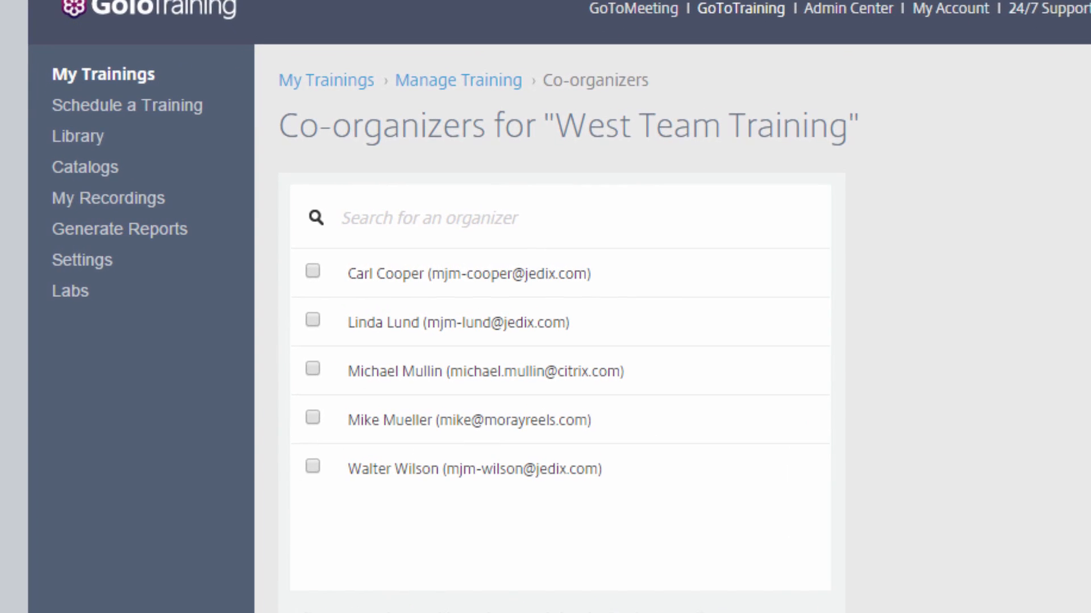
scroll(down, 3)
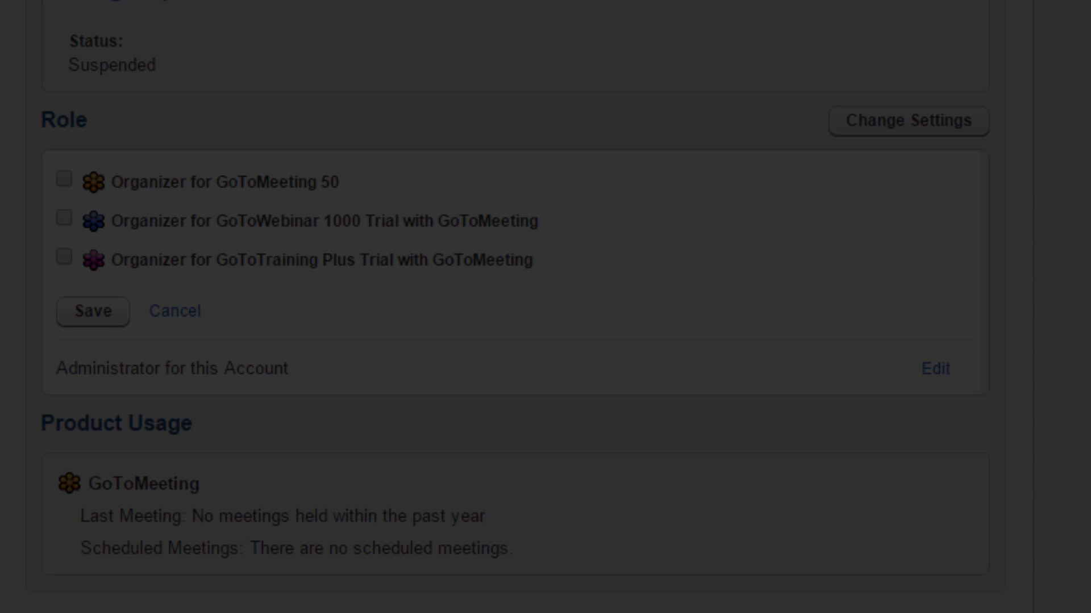
click(63, 256)
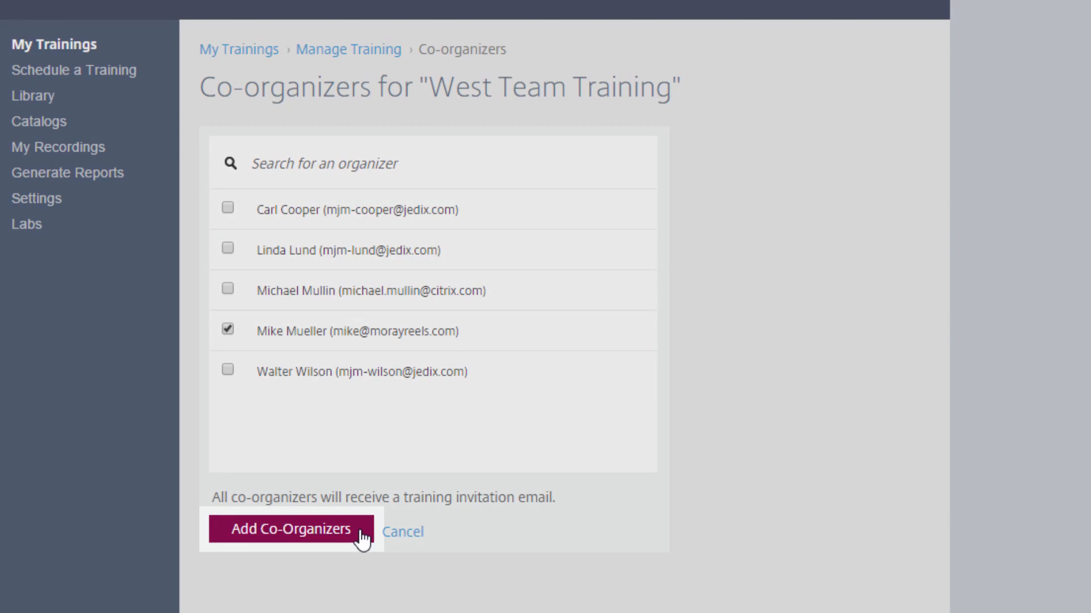
click(287, 530)
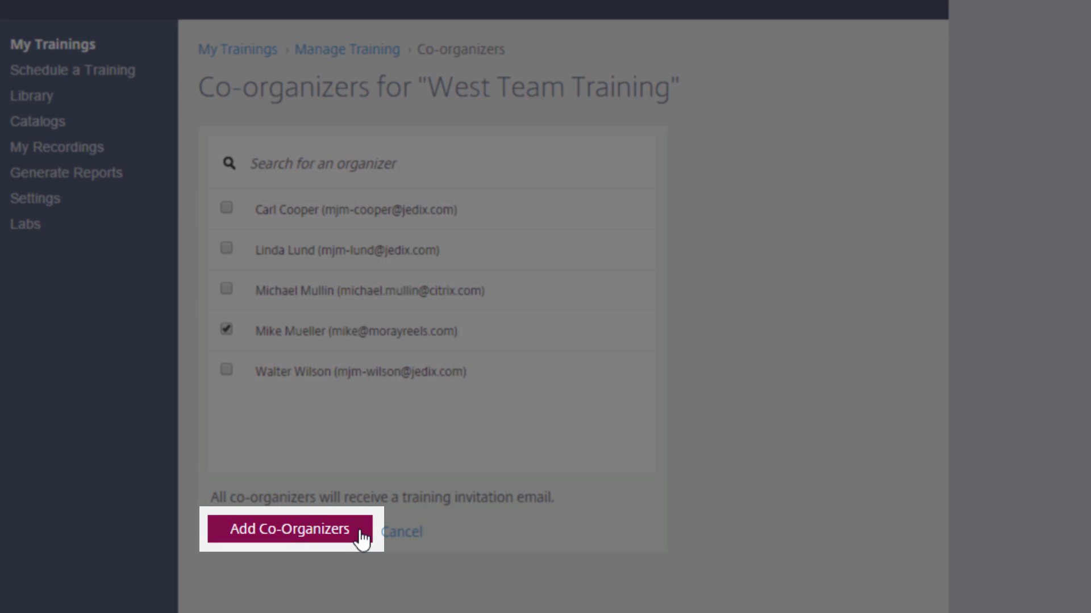
click(284, 530)
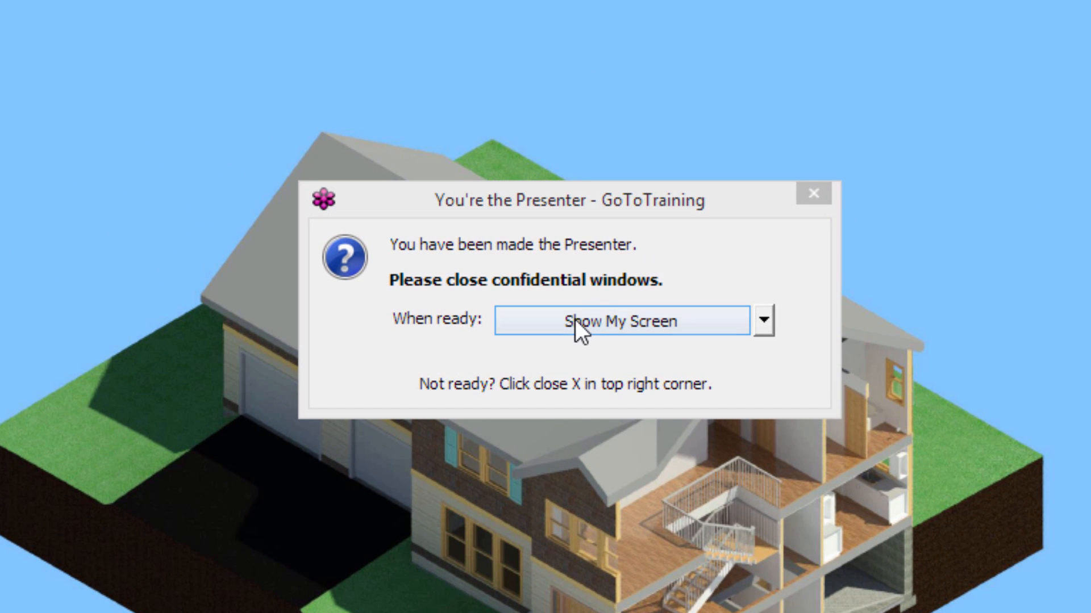
click(622, 320)
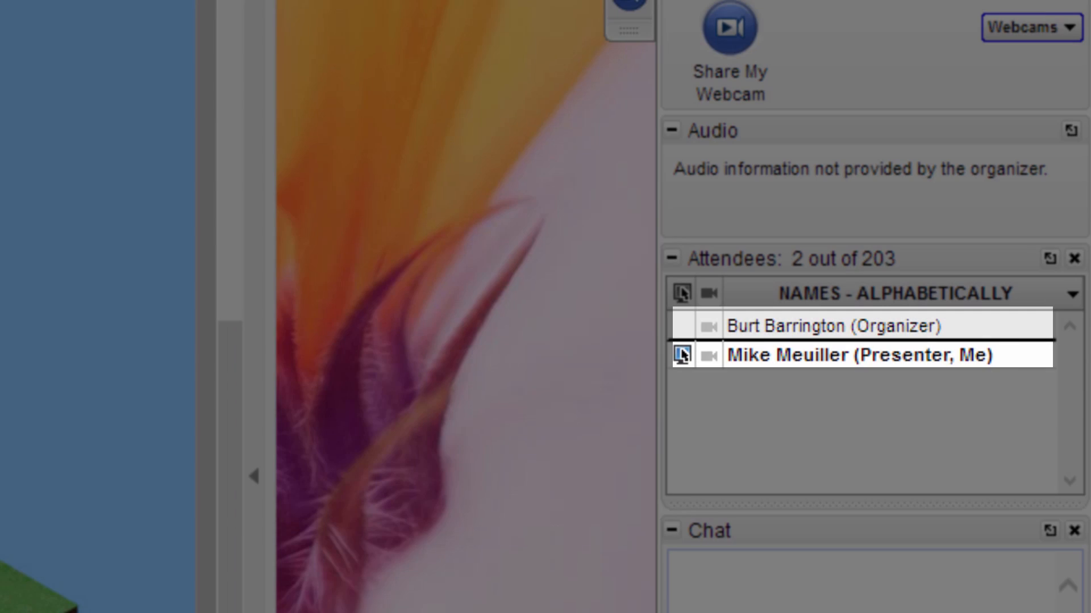